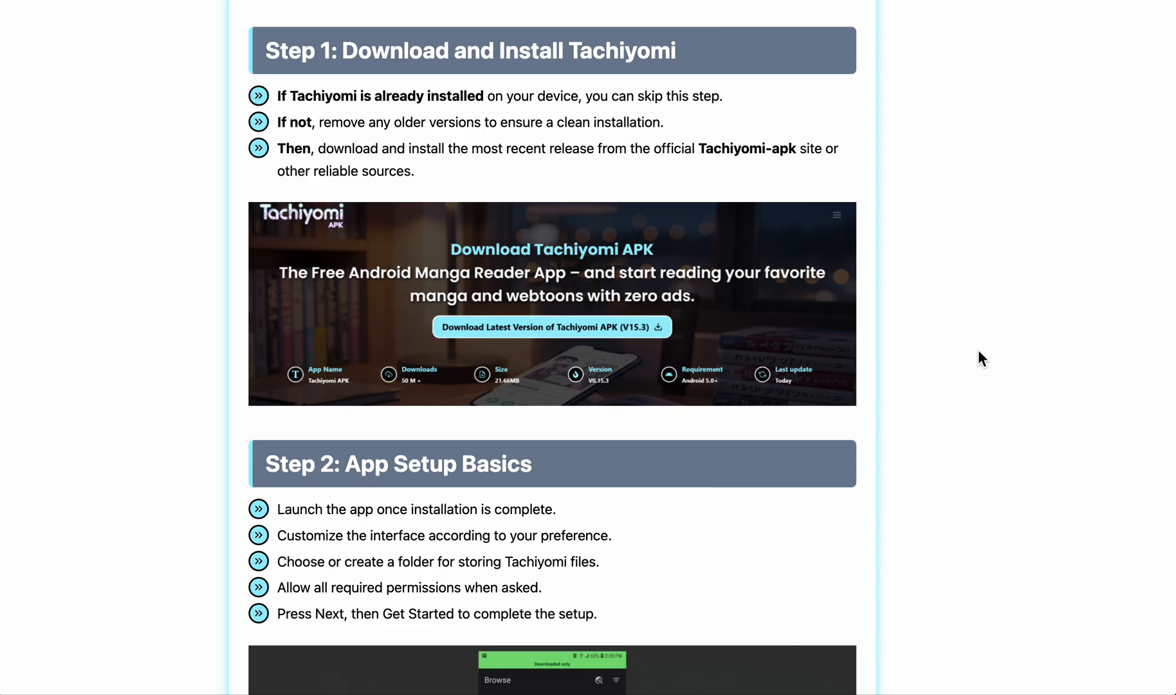
{"action": "mouse_move", "coordinate": [424, 264]}
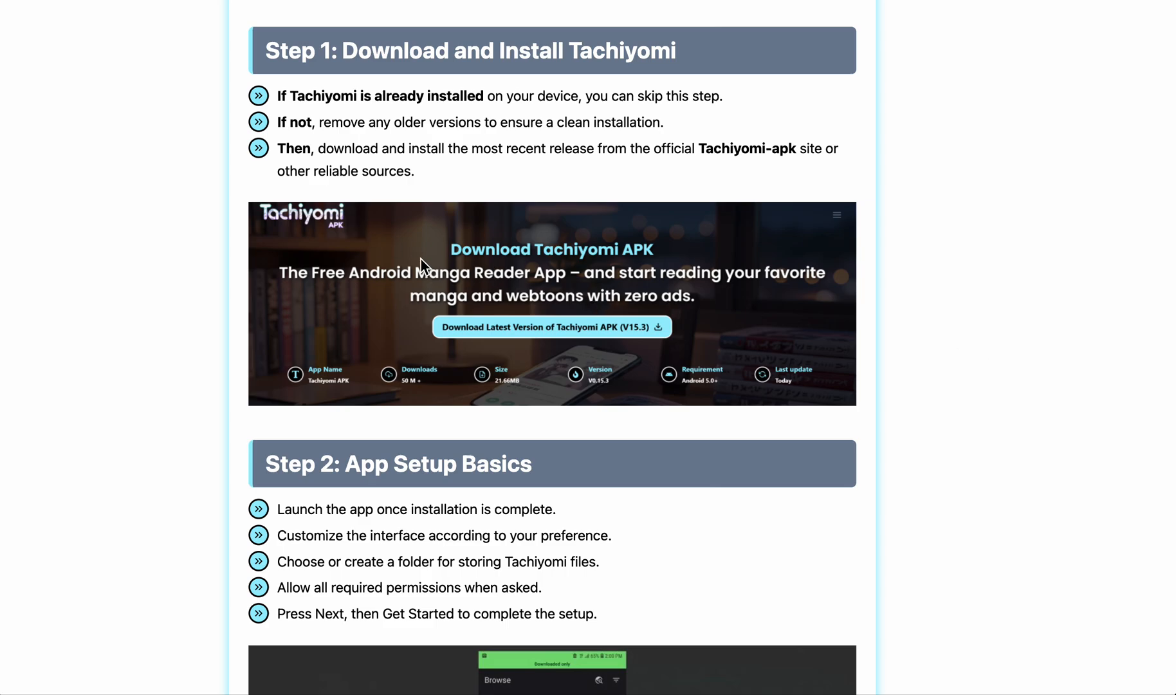
{"action": "mouse_move", "coordinate": [766, 165]}
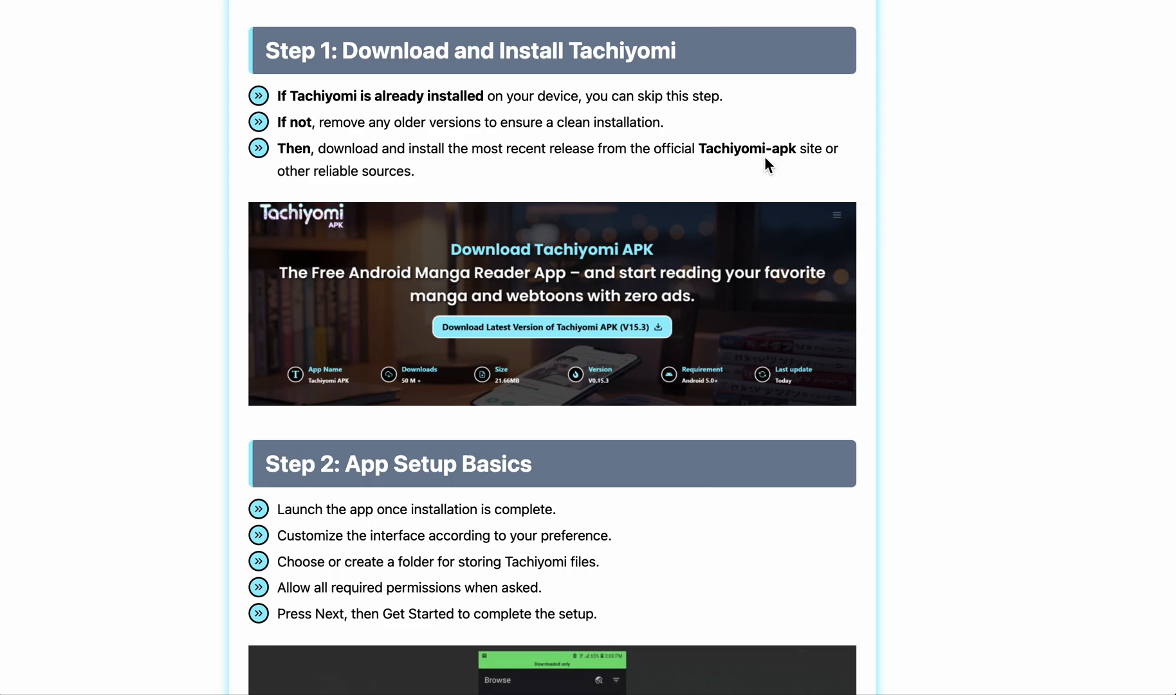
{"action": "mouse_move", "coordinate": [611, 352]}
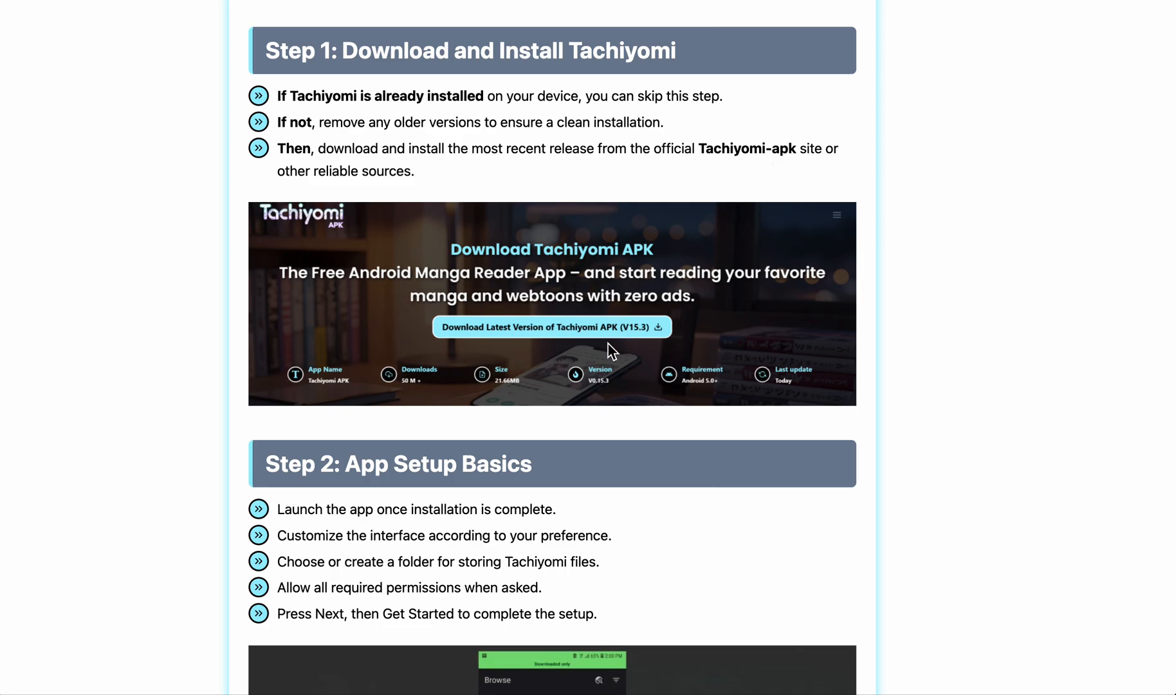
Scroll through Step 2: App Setup Basics and its app screenshot to the Step 3 introduction.
{"action": "scroll", "scroll_direction": "down", "scroll_amount": 3}
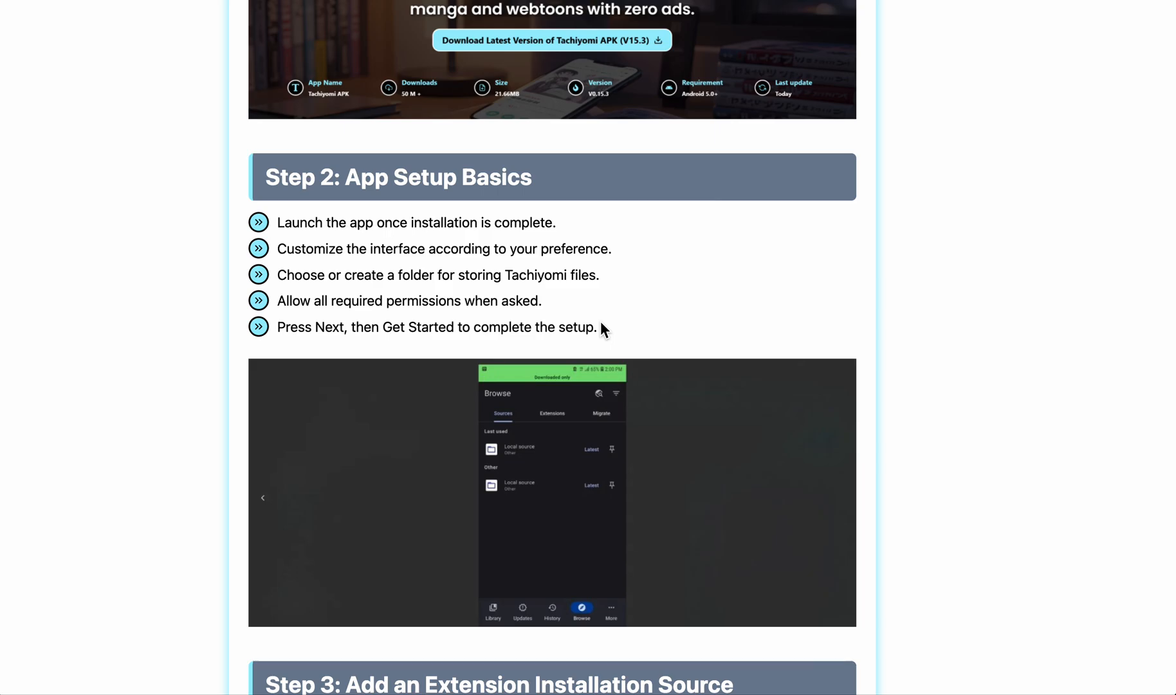
{"action": "mouse_move", "coordinate": [561, 471]}
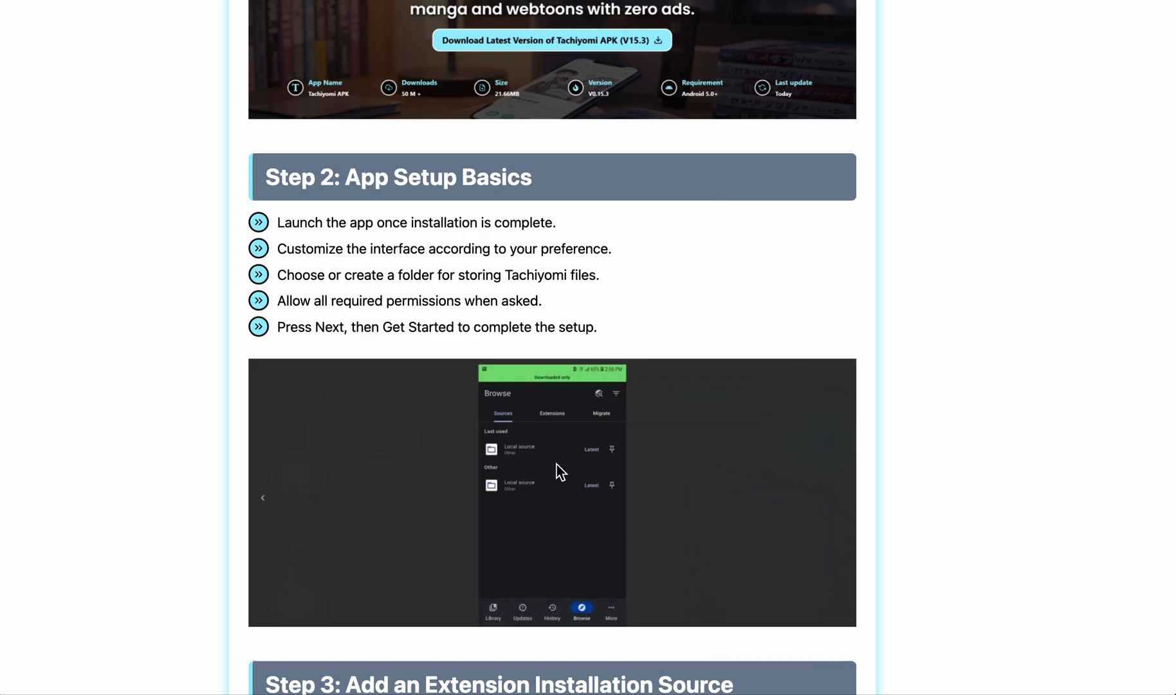
{"action": "mouse_move", "coordinate": [561, 471]}
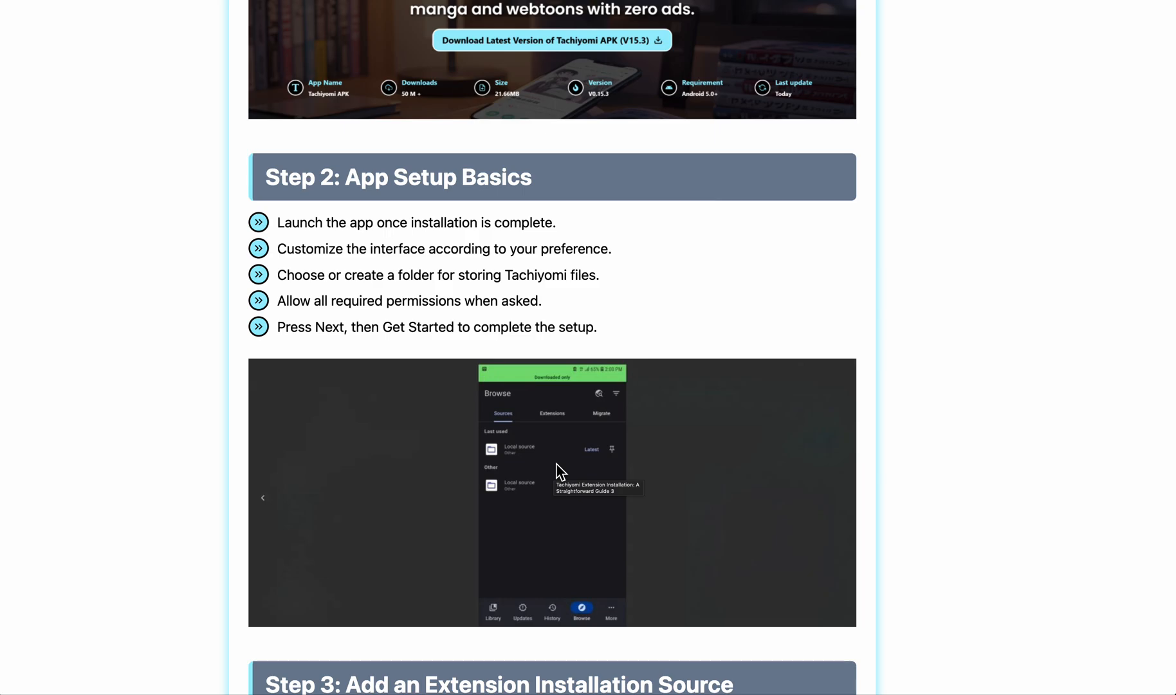
{"action": "mouse_move", "coordinate": [687, 473]}
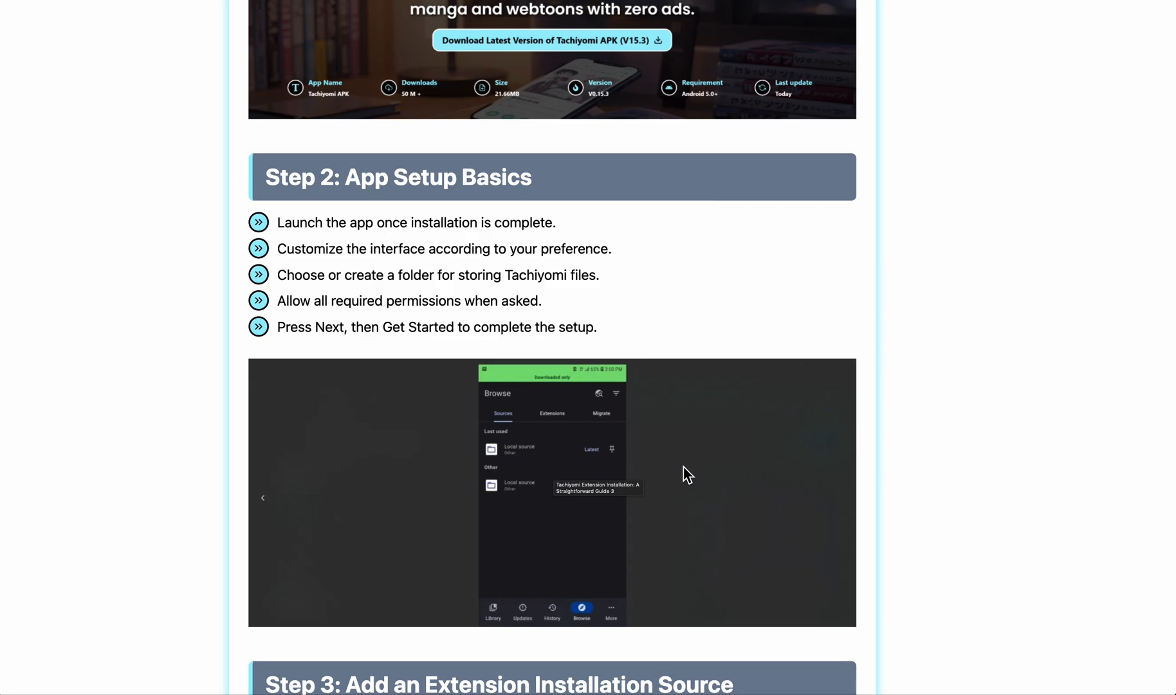
{"action": "scroll", "scroll_direction": "down", "scroll_amount": 3}
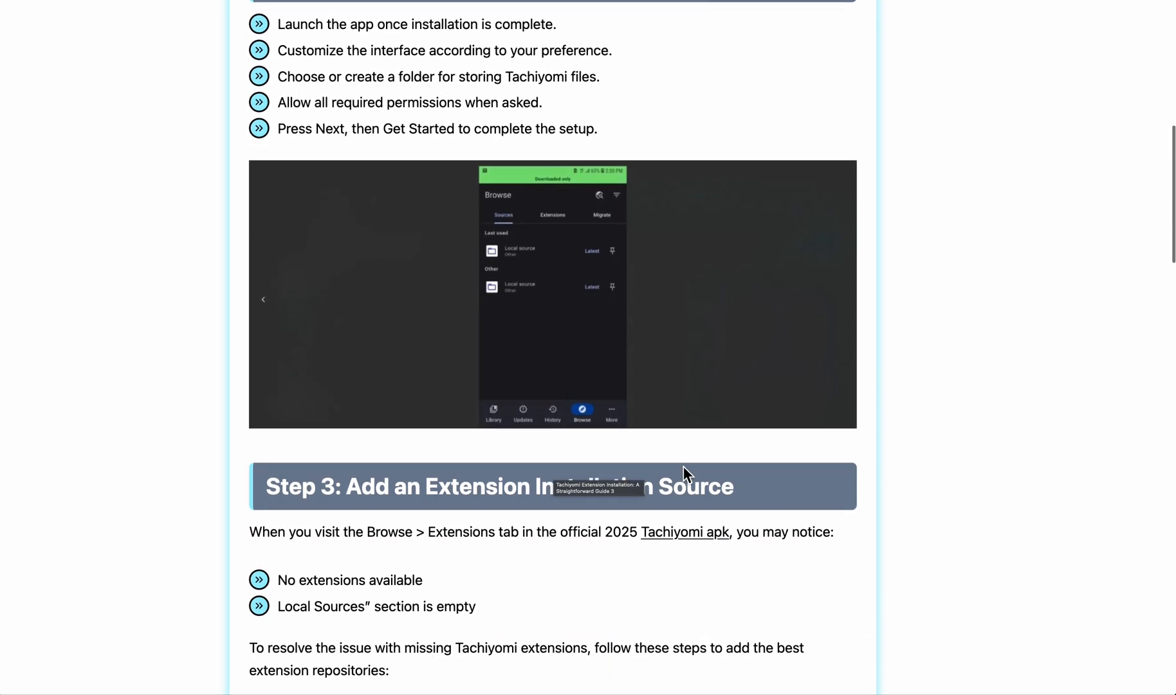
Scroll to Step 3's numbered instructions and highlight words, including 'Add a Repo'.
{"action": "scroll", "scroll_direction": "down", "scroll_amount": 3}
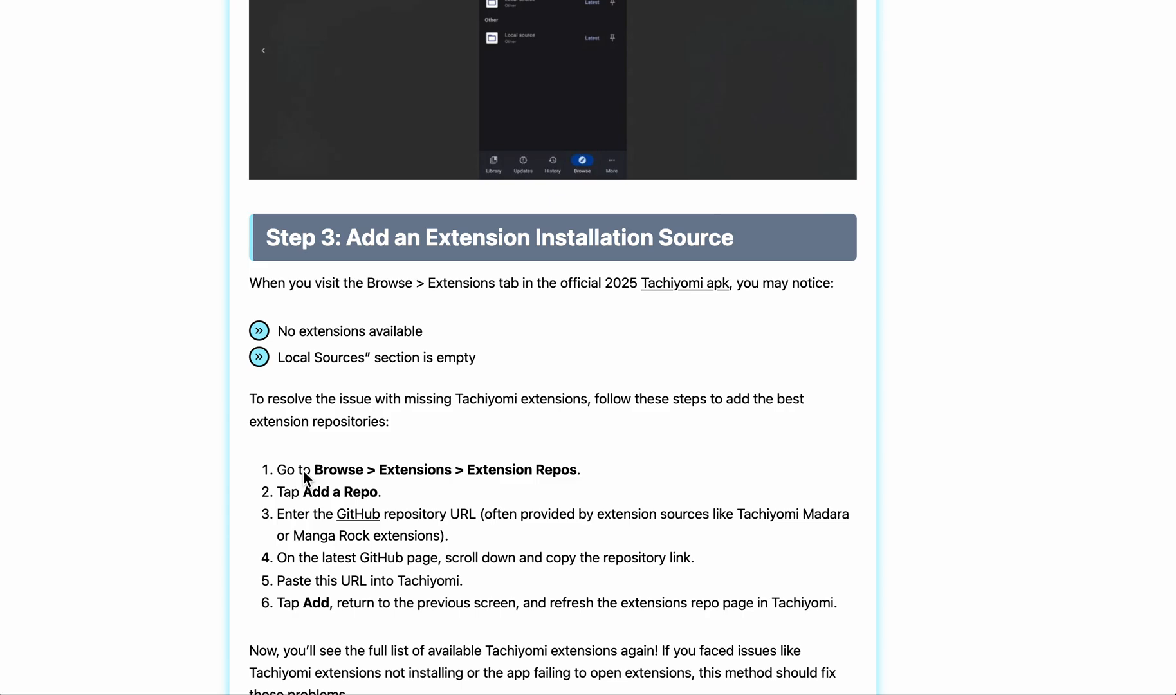
{"action": "mouse_move", "coordinate": [318, 484]}
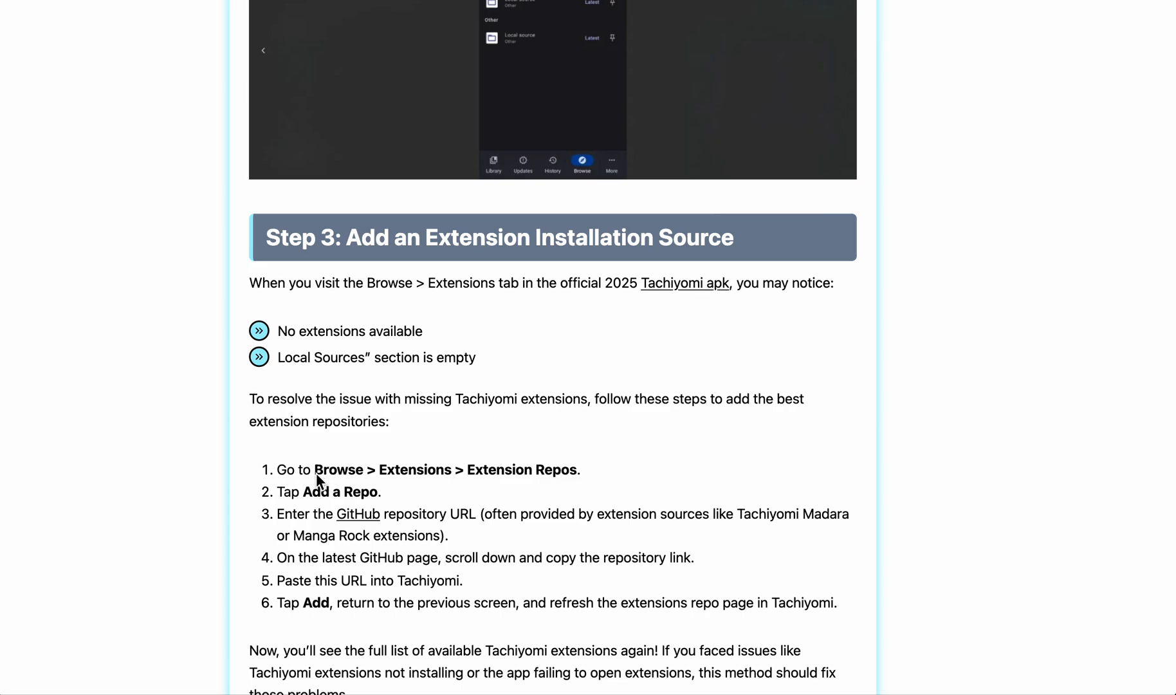
{"action": "double_click", "coordinate": [415, 470]}
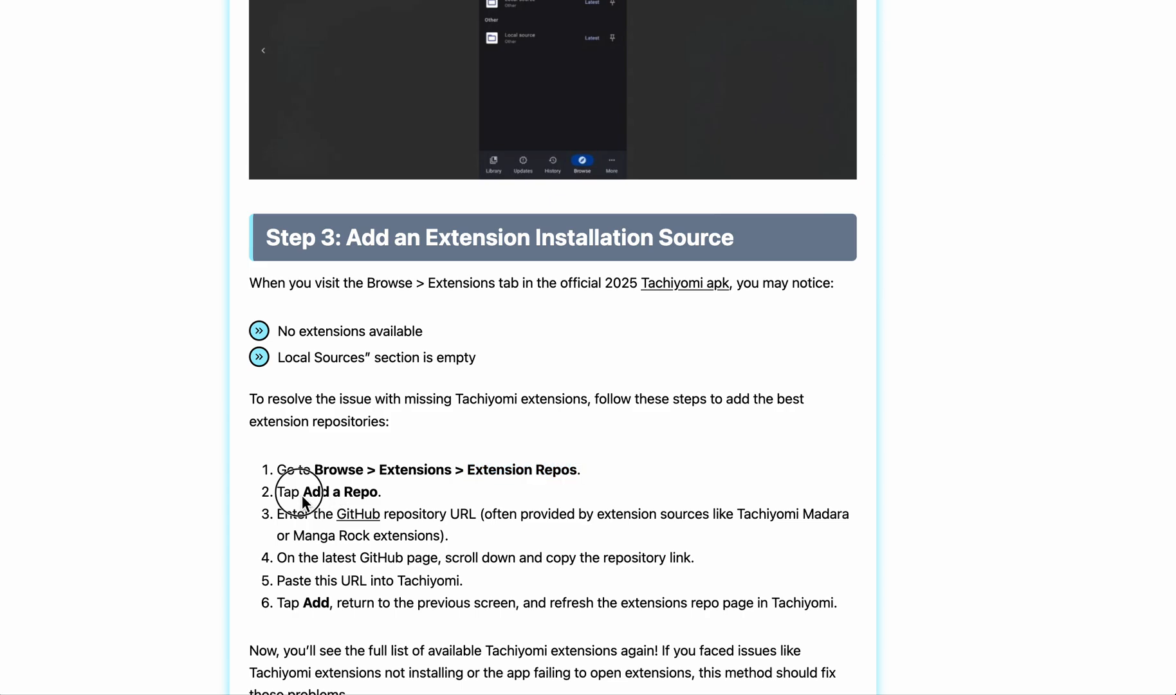
{"action": "double_click", "coordinate": [339, 491]}
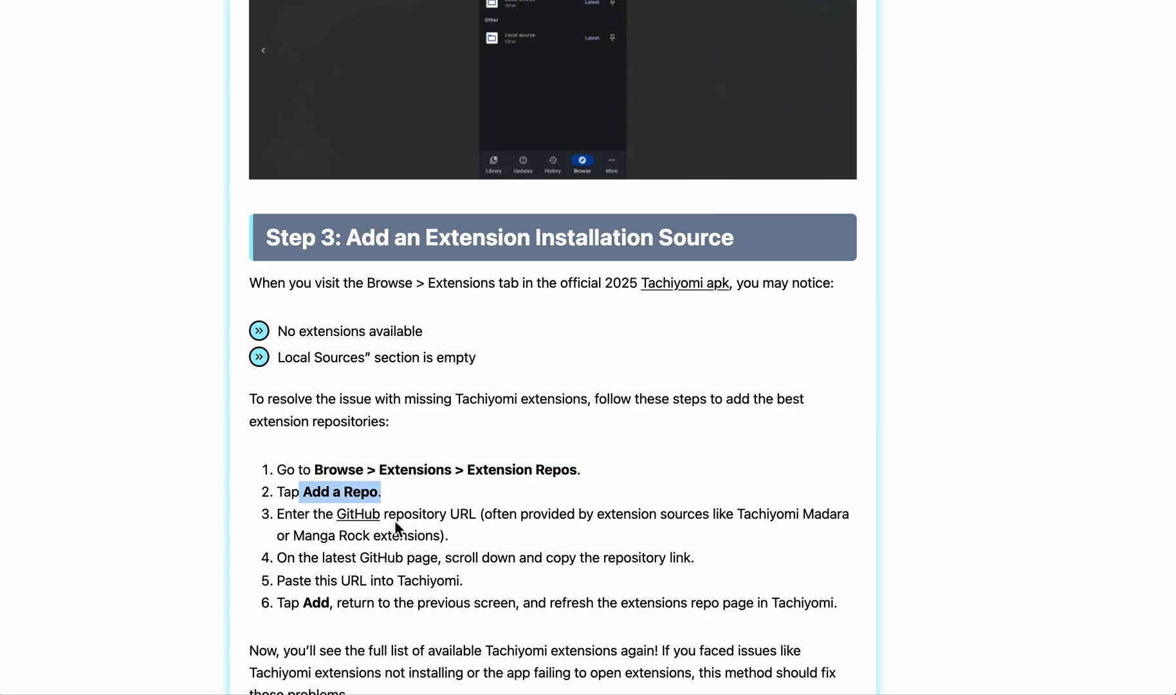
{"action": "mouse_move", "coordinate": [434, 533]}
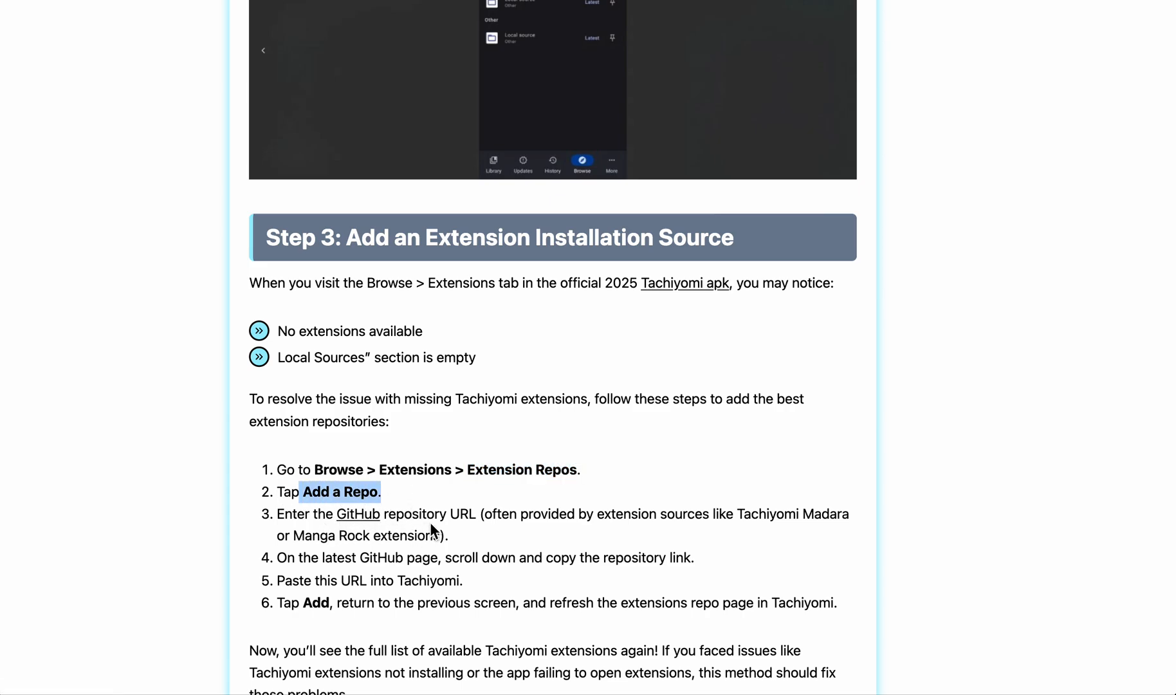
{"action": "mouse_move", "coordinate": [367, 555]}
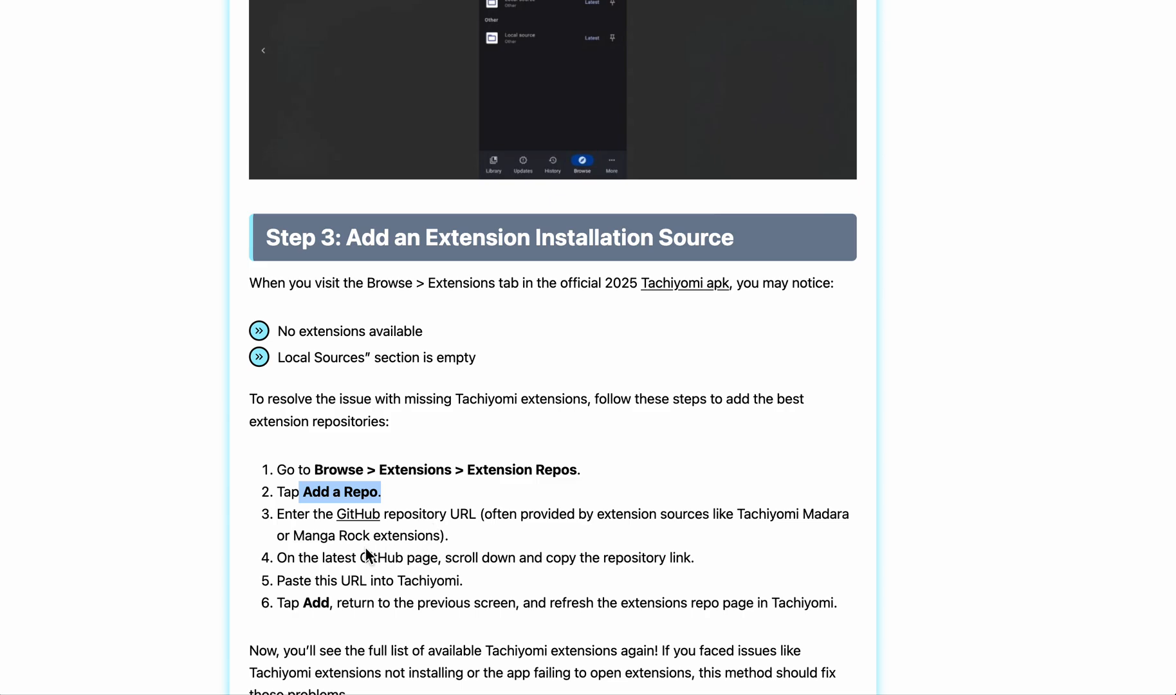
{"action": "mouse_move", "coordinate": [313, 606]}
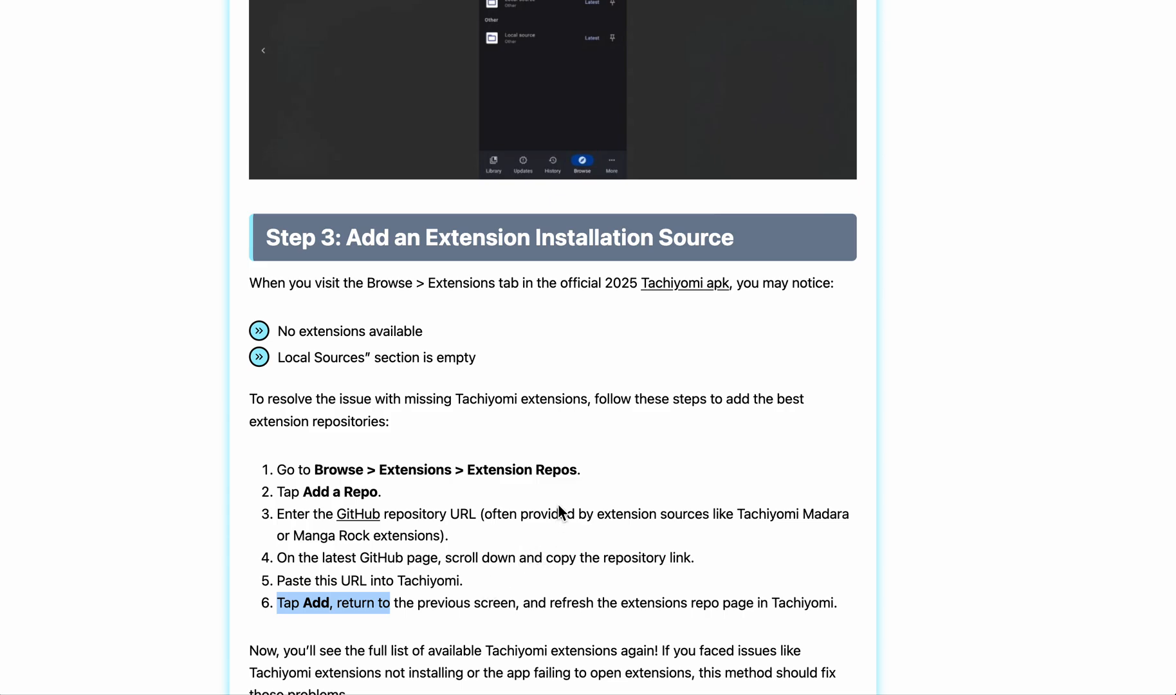
{"action": "mouse_move", "coordinate": [352, 614]}
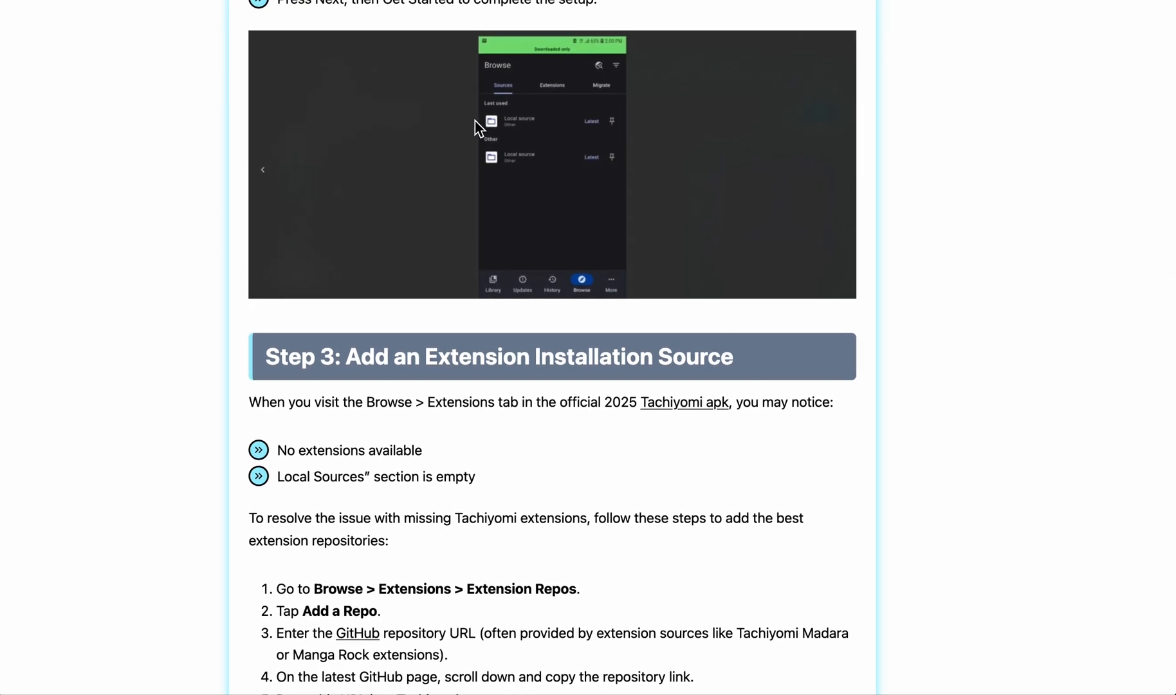
{"action": "mouse_move", "coordinate": [570, 220]}
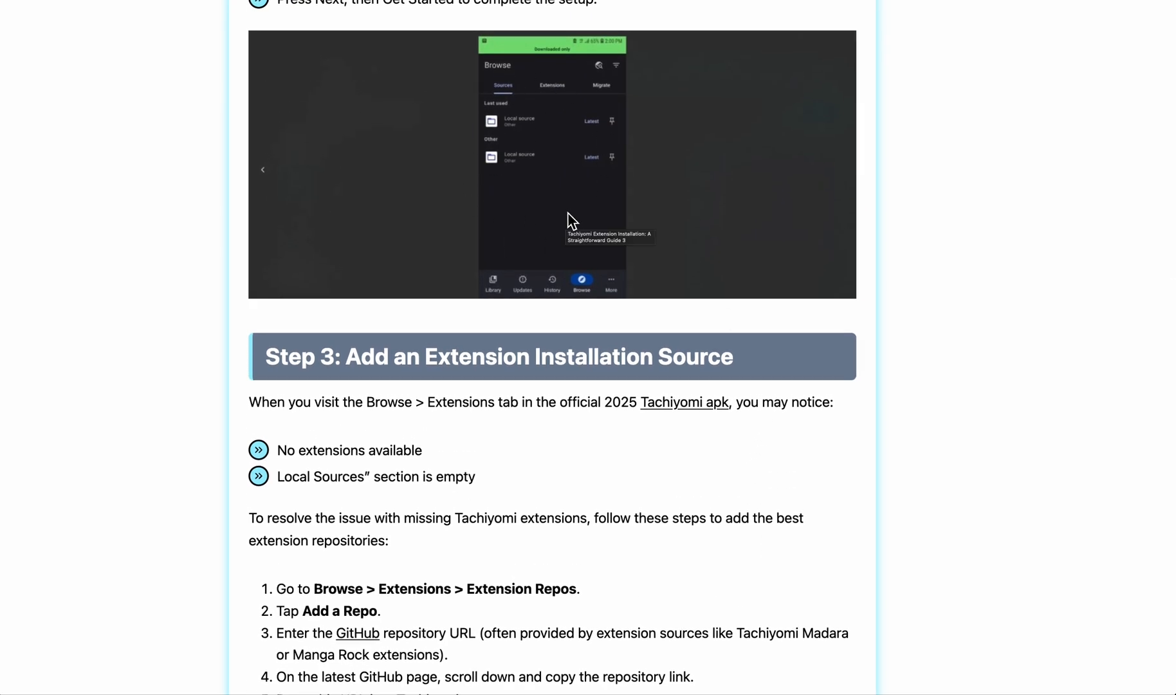
{"action": "mouse_move", "coordinate": [396, 367]}
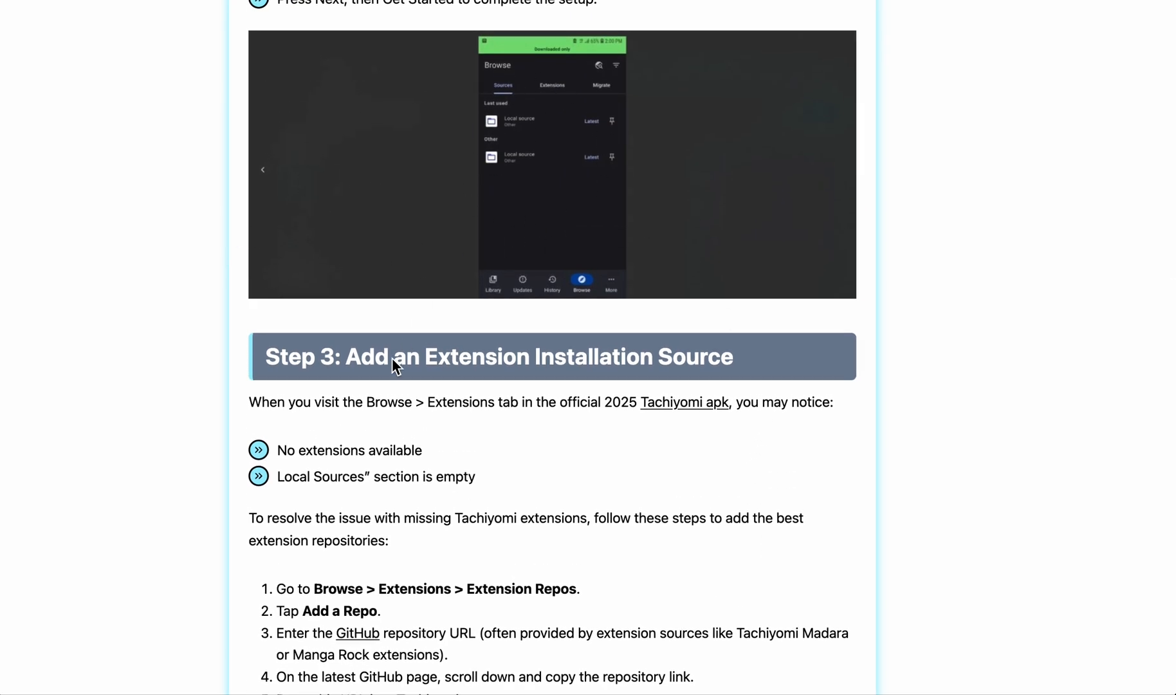